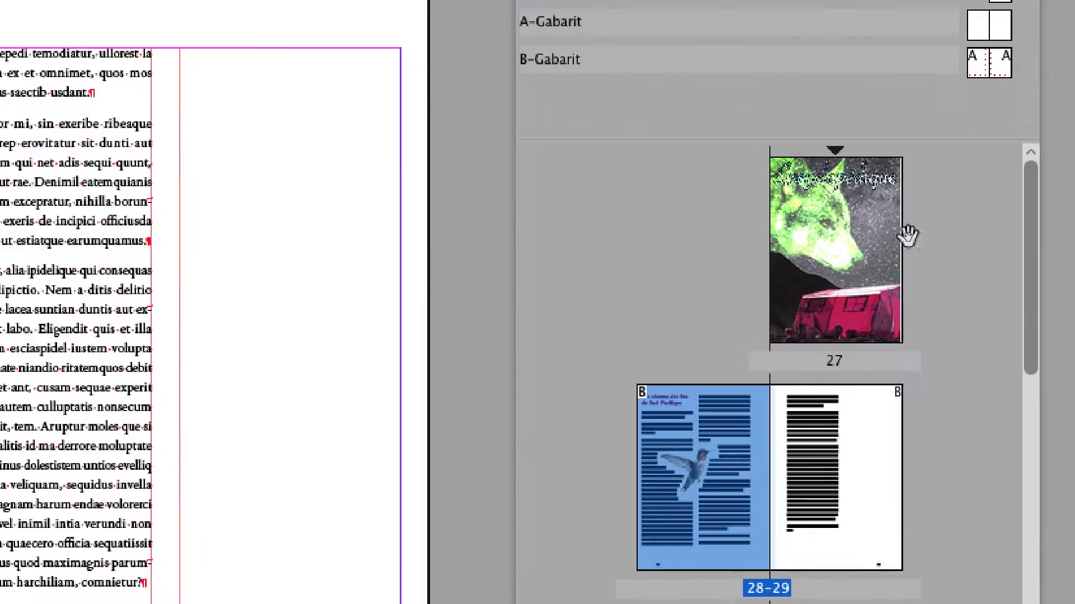
# Restart section page numbering at an even number so the purple animals page moves right
pyautogui.scroll(-3)
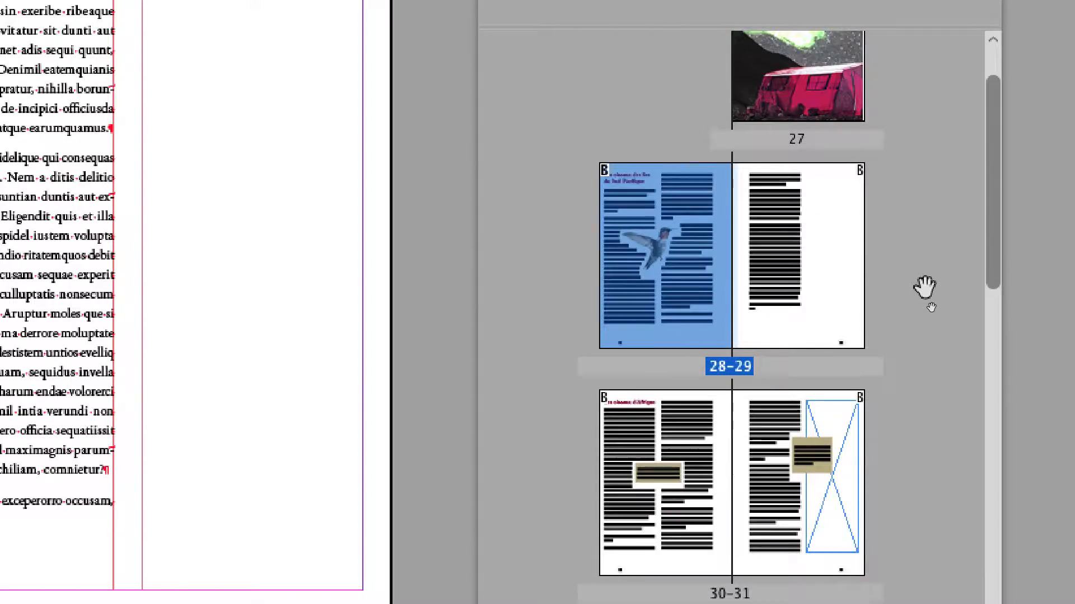
pyautogui.scroll(-3)
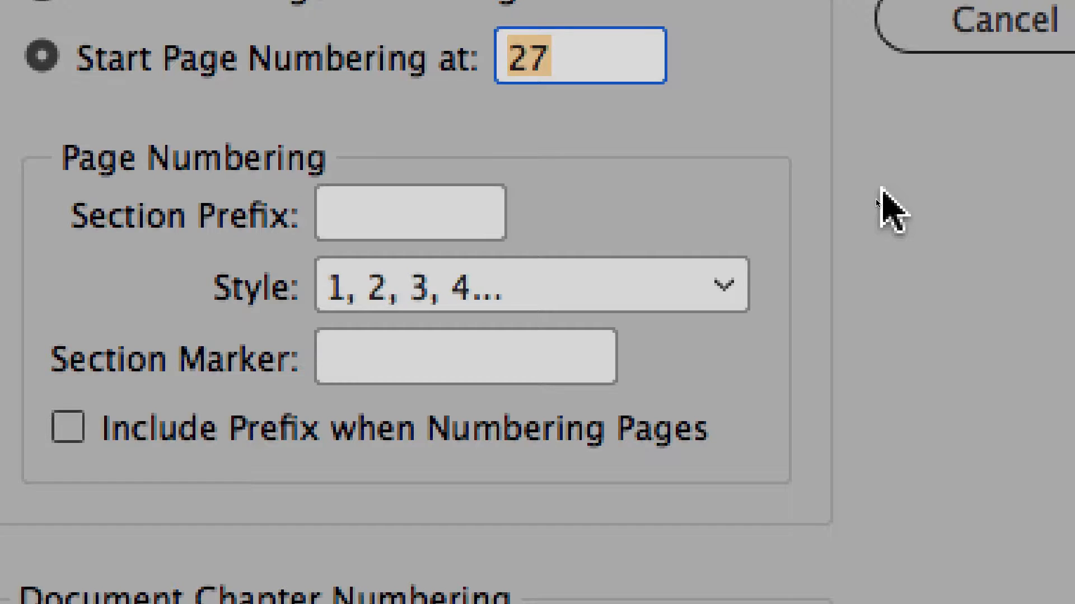
pyautogui.write('26')
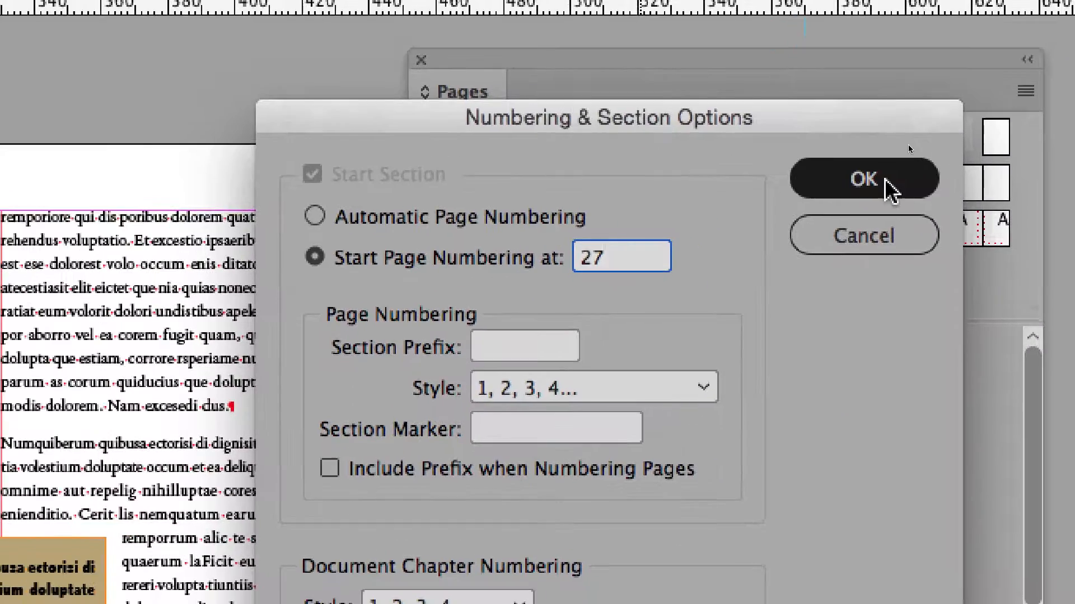
pyautogui.click(864, 179)
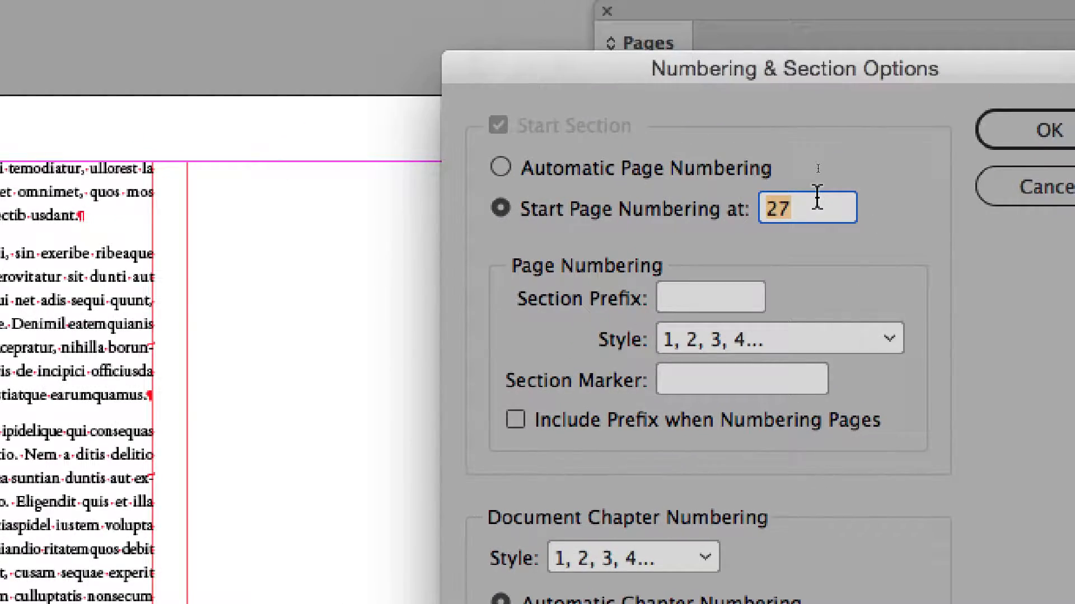
pyautogui.click(1048, 131)
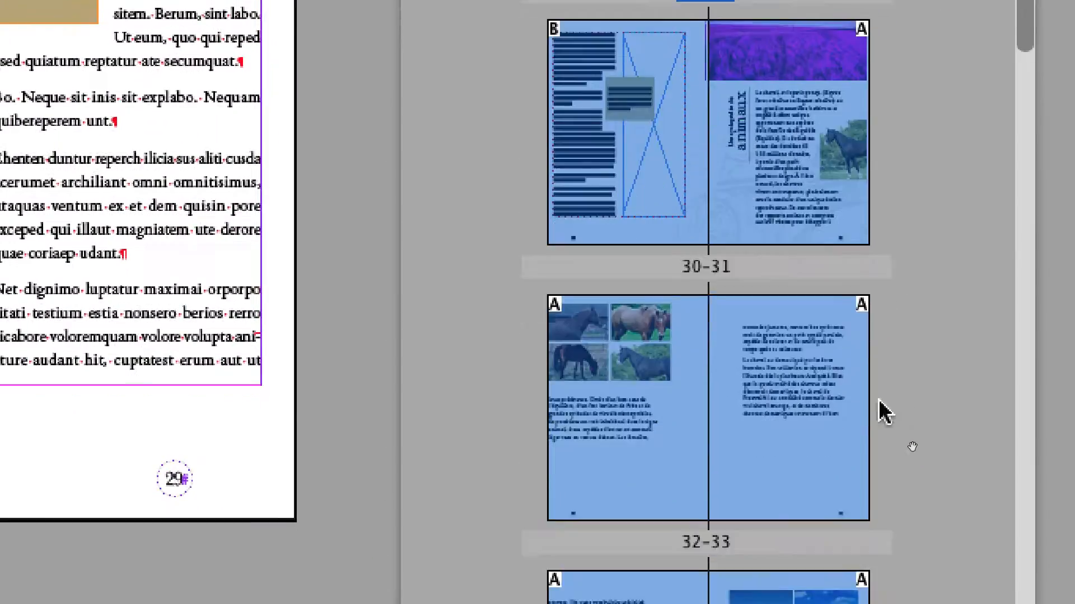
# View spreads 32–33 and 34–35 in the layout, then return the Pages panel to the top
pyautogui.doubleClick(704, 411)
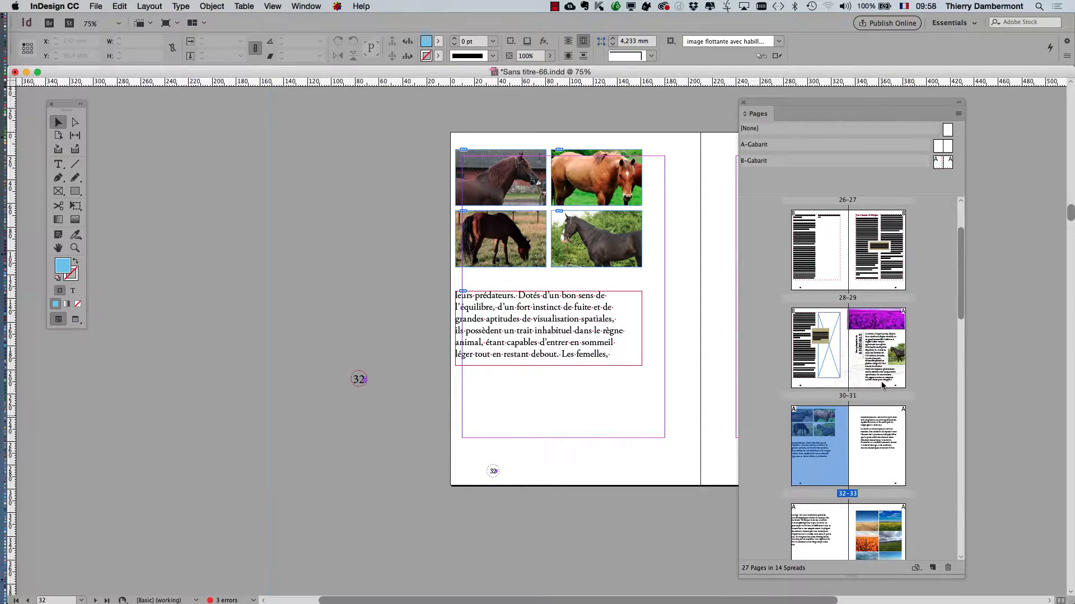
pyautogui.doubleClick(847, 348)
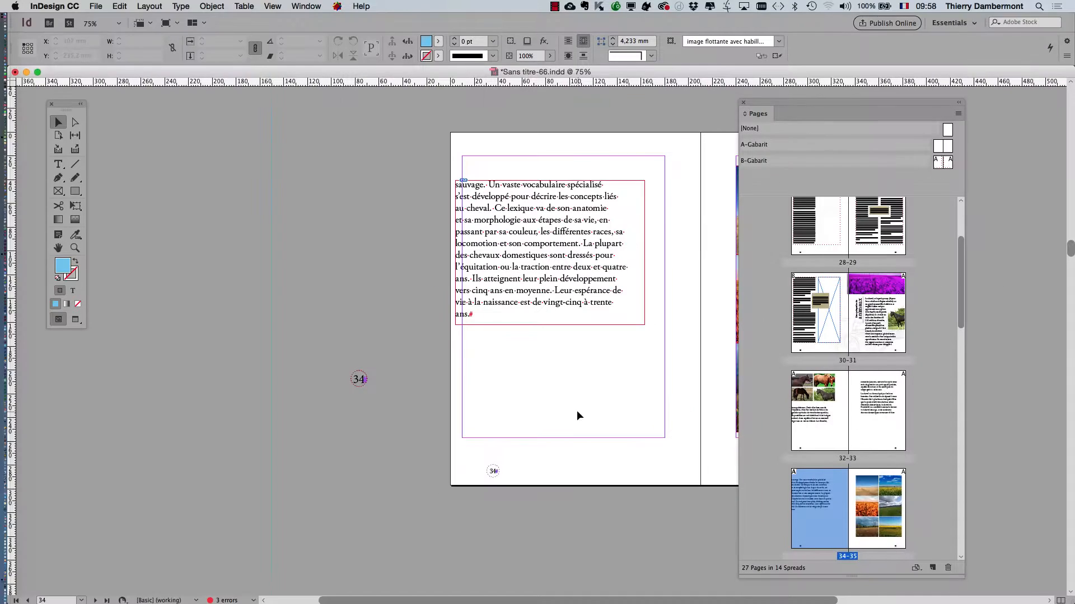
pyautogui.scroll(3)
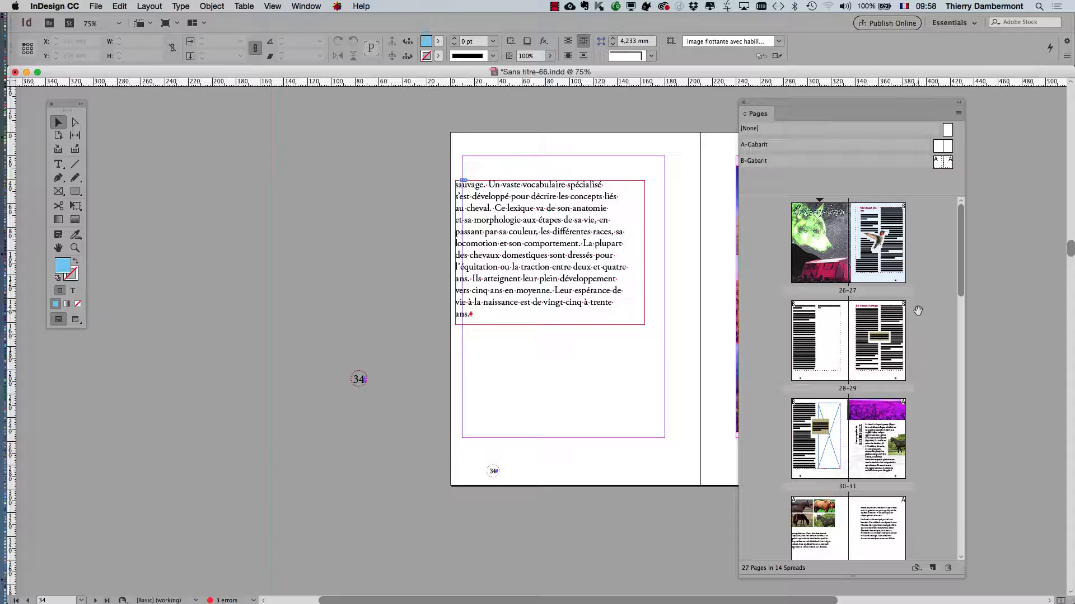